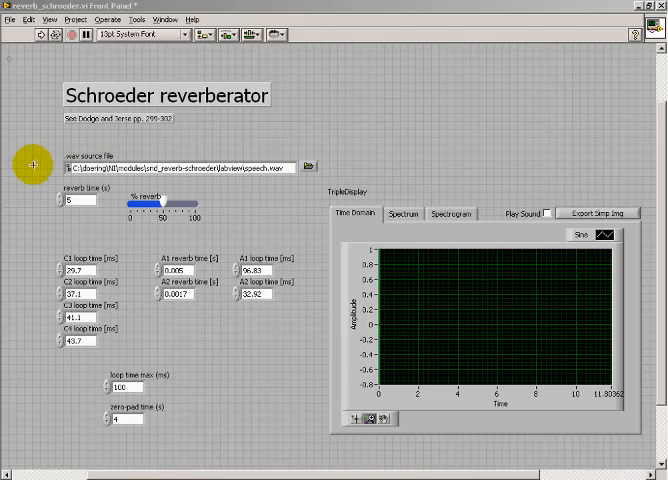
pyautogui.moveTo(216, 232)
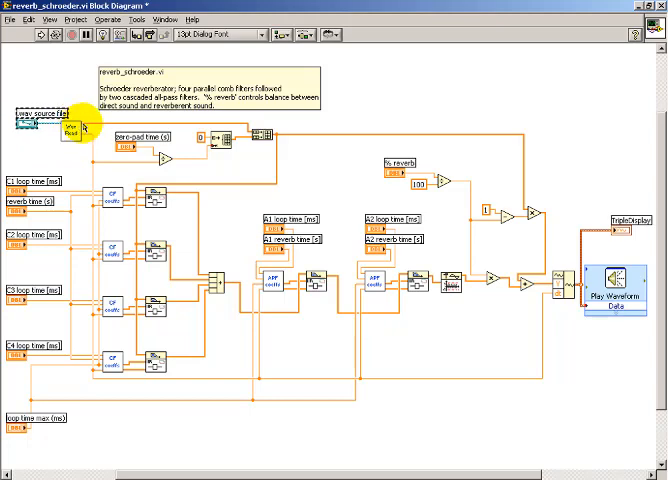
pyautogui.moveTo(80, 128)
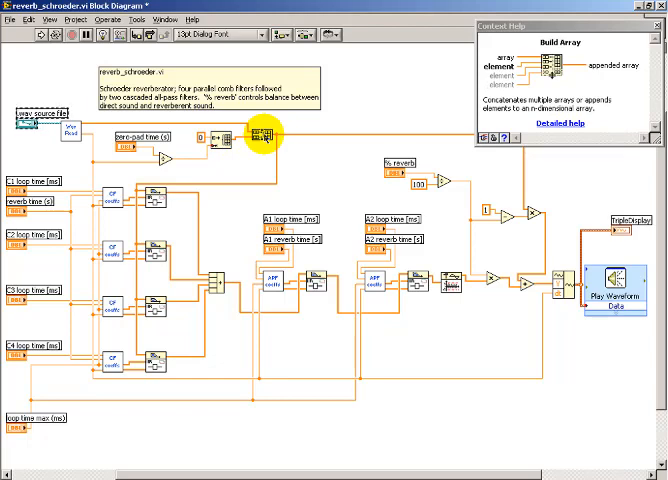
pyautogui.moveTo(398, 96)
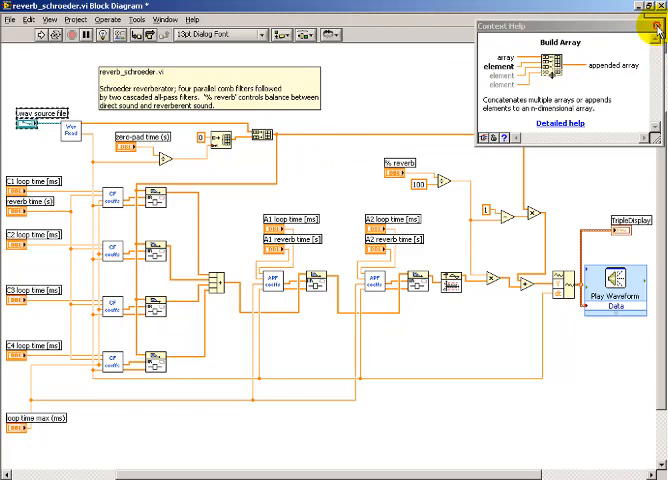
# Dismiss the Build Array help so the reverberator diagram wiring can be traced
pyautogui.click(656, 26)
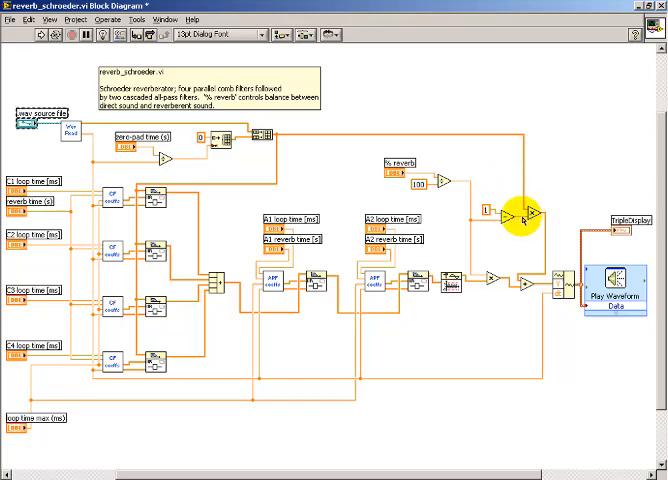
pyautogui.moveTo(510, 288)
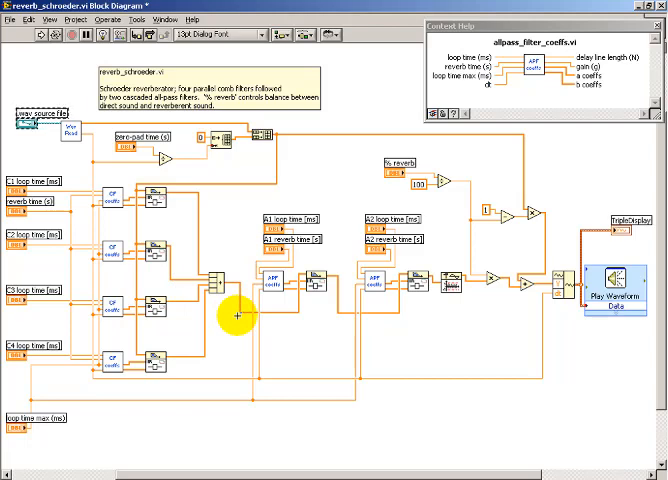
pyautogui.moveTo(396, 336)
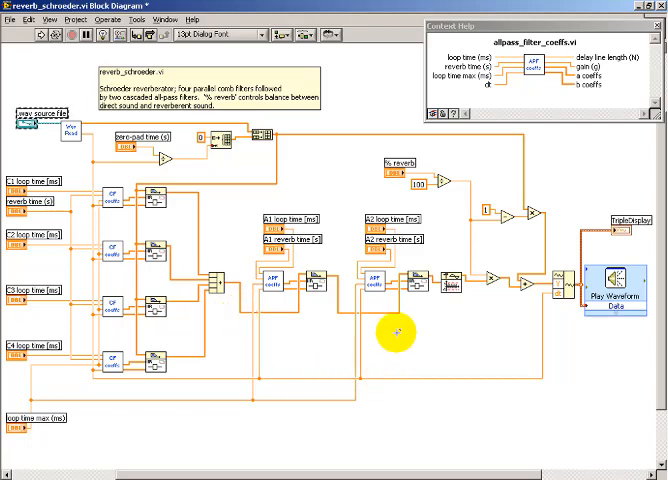
pyautogui.moveTo(376, 278)
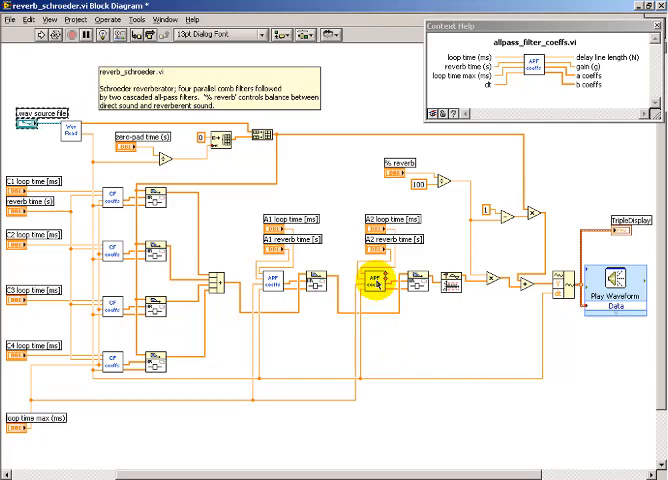
# Bring up the allpass_filter_coeffs.vi subVI to inspect its MathScript coefficient node
pyautogui.doubleClick(372, 278)
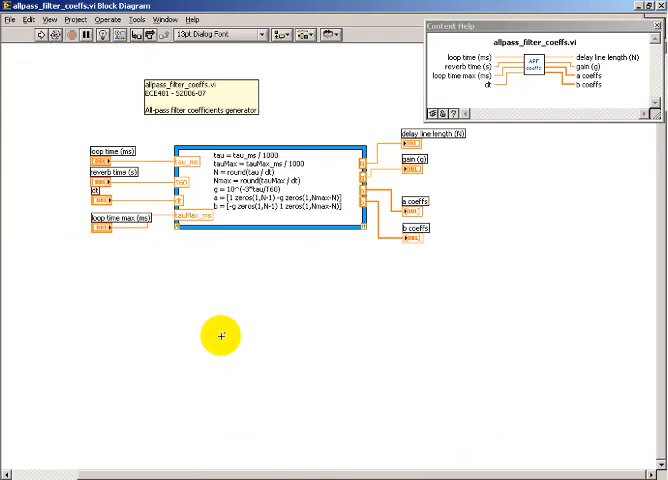
pyautogui.moveTo(136, 190)
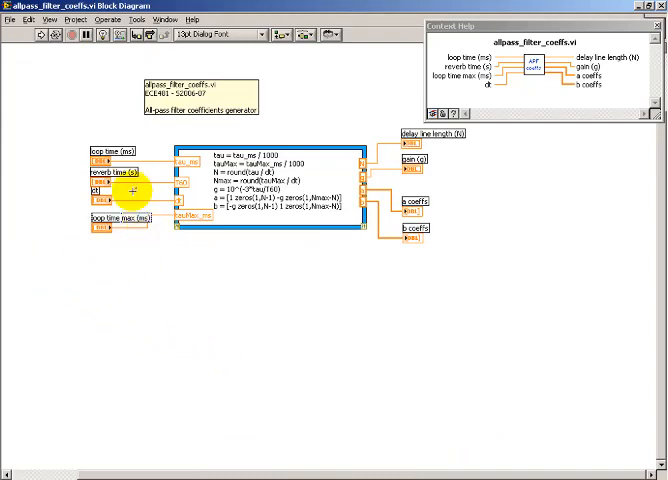
pyautogui.moveTo(80, 260)
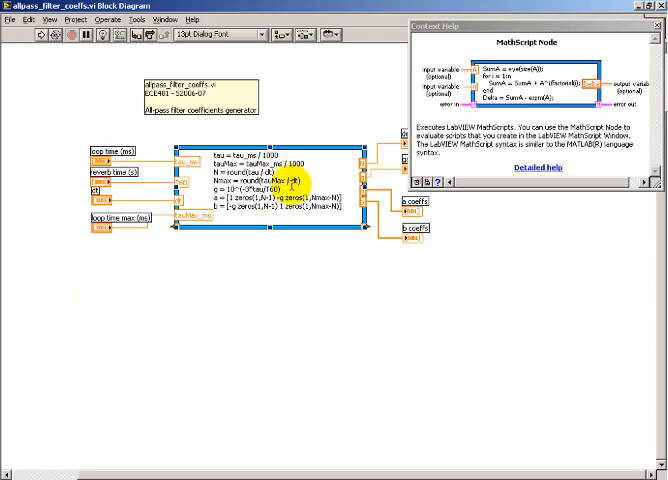
pyautogui.moveTo(592, 168)
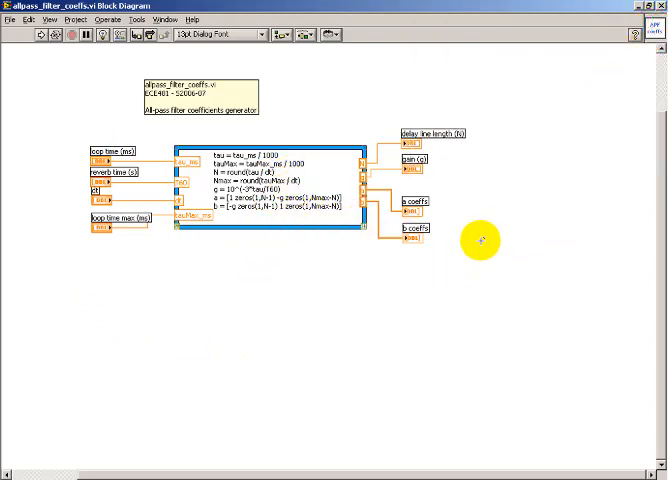
pyautogui.moveTo(416, 188)
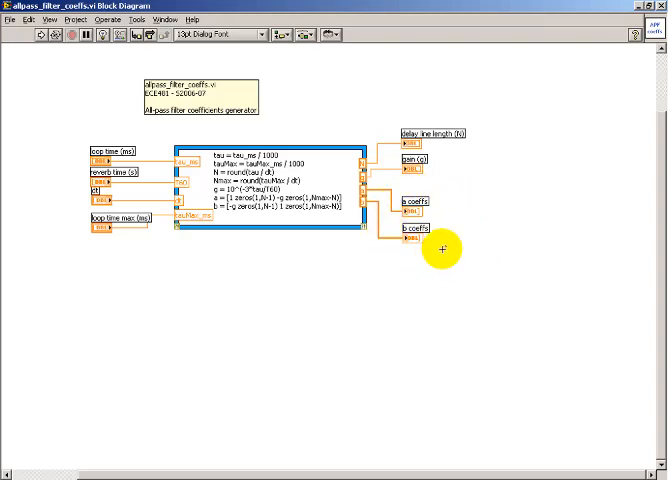
pyautogui.moveTo(480, 176)
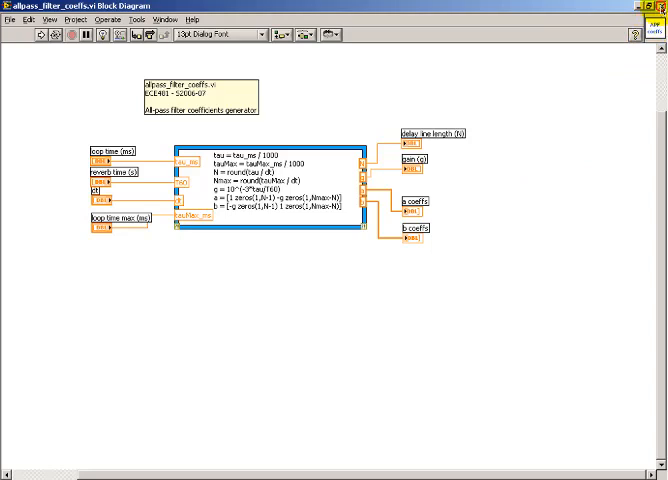
# Close the allpass subVI and bring up comb_filter_coeffs.vi with its loop time, reverb time and gain
pyautogui.click(658, 22)
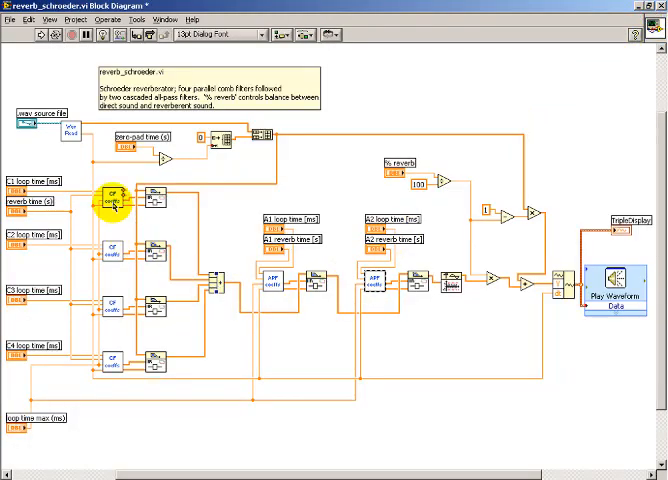
pyautogui.doubleClick(112, 192)
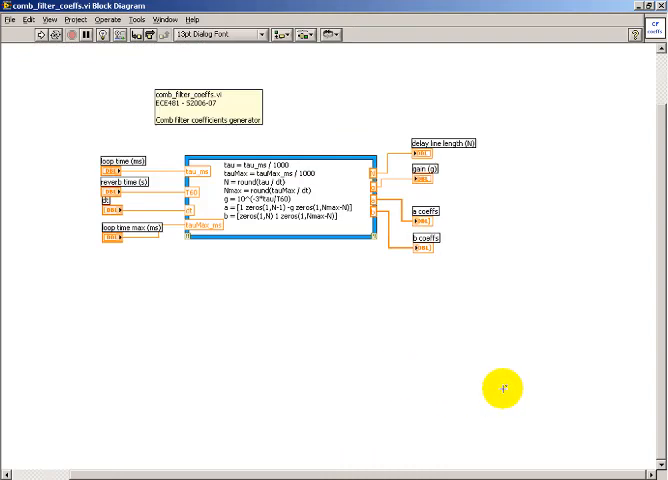
pyautogui.moveTo(572, 104)
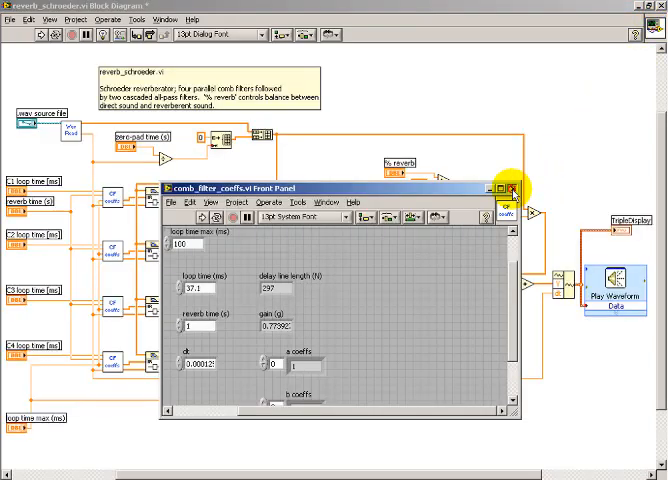
# Close the comb subVI and examine the Compound Arithmetic node via the Functions palette and its context menu
pyautogui.click(512, 188)
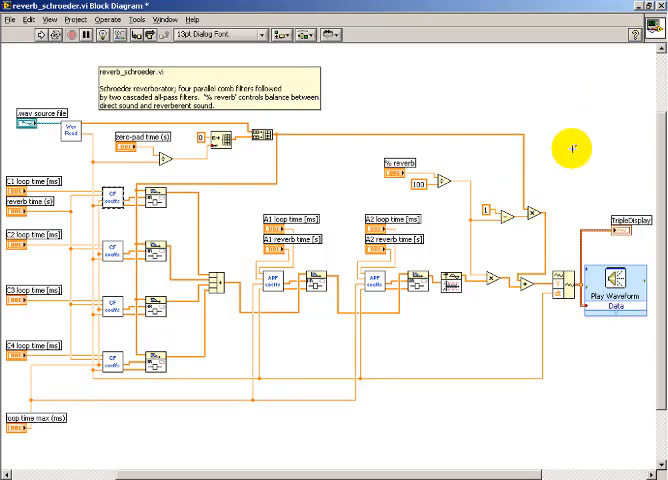
pyautogui.moveTo(330, 176)
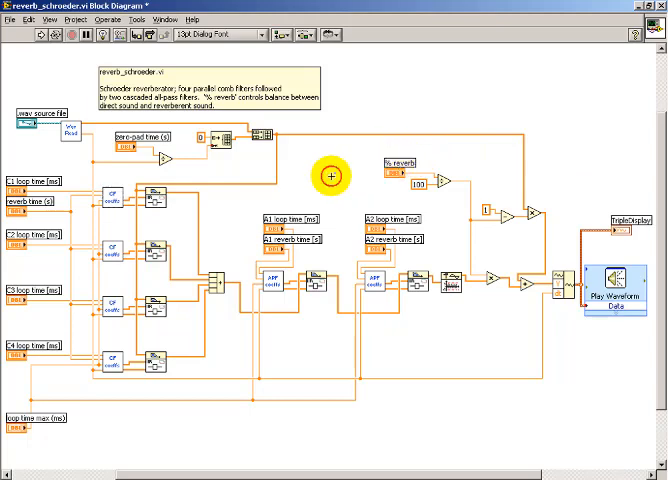
pyautogui.moveTo(216, 284)
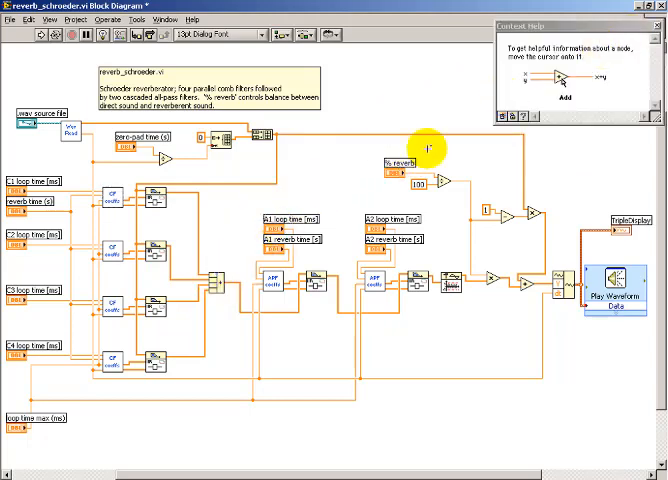
pyautogui.moveTo(222, 284)
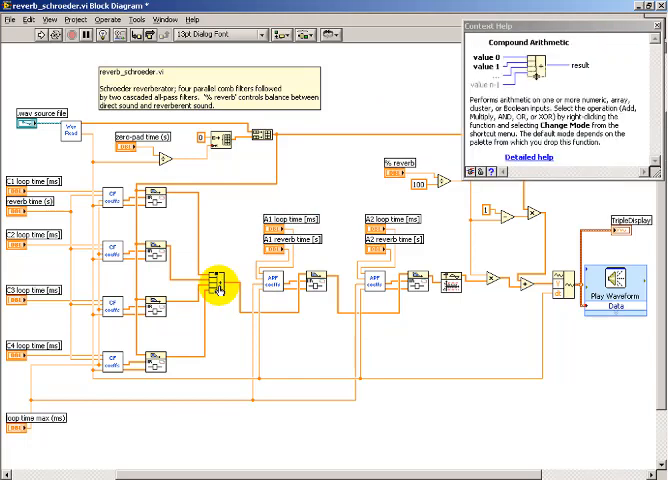
pyautogui.rightClick(222, 284)
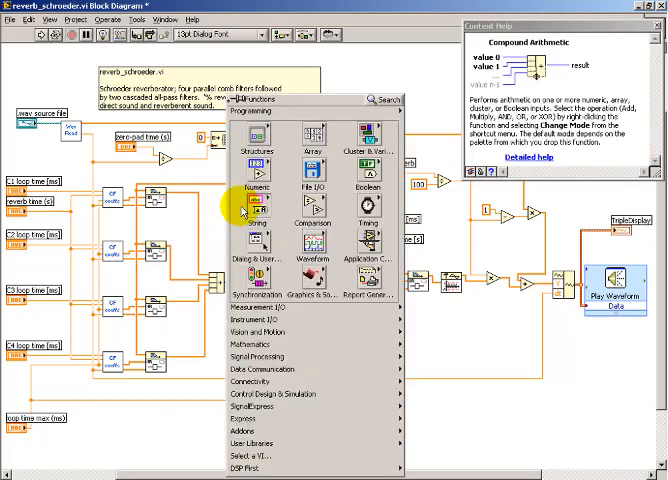
pyautogui.click(256, 198)
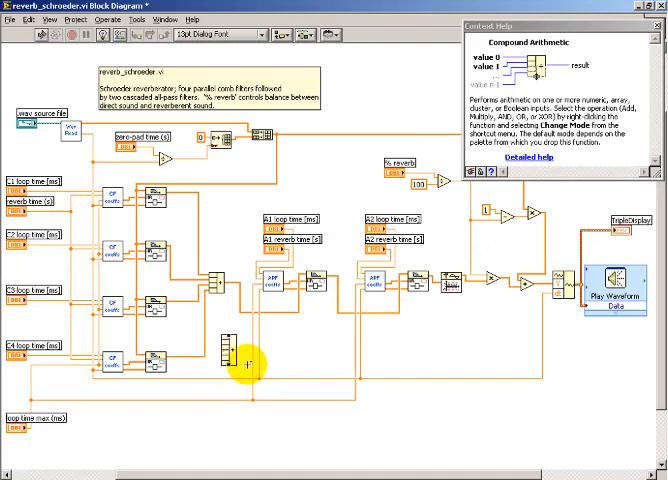
pyautogui.rightClick(248, 358)
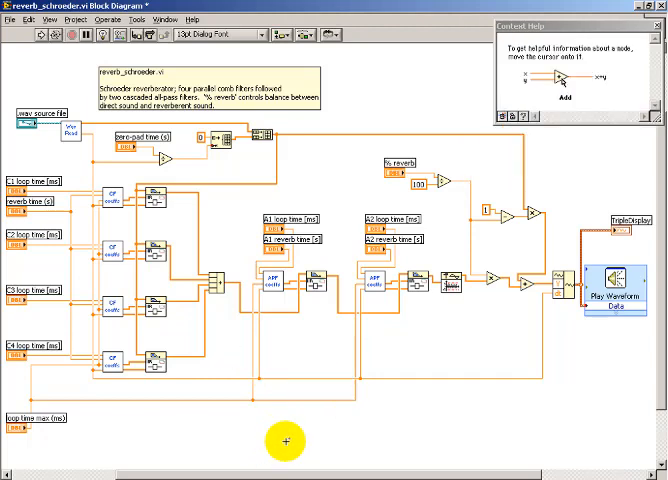
pyautogui.moveTo(440, 412)
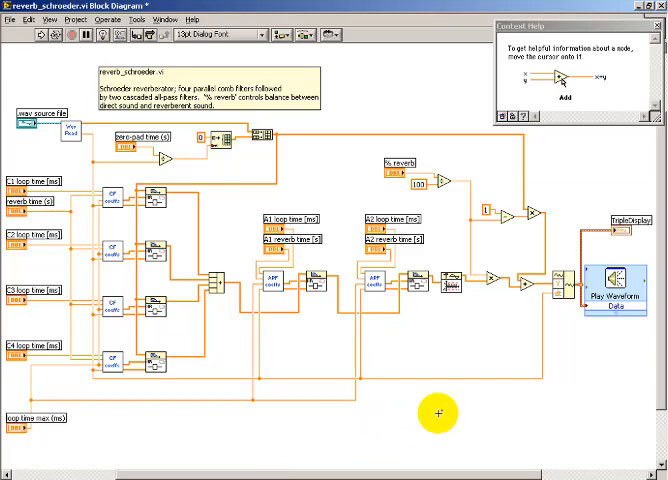